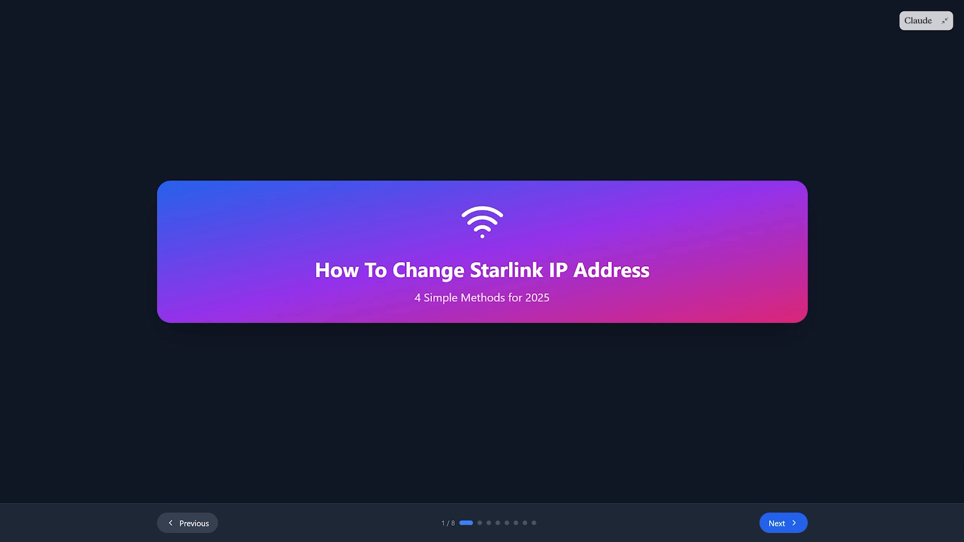
Step: Advance the deck from the title slide to slide 2, Method 1: Restart Your Router
{"action": "left_click", "coordinate": [782, 523]}
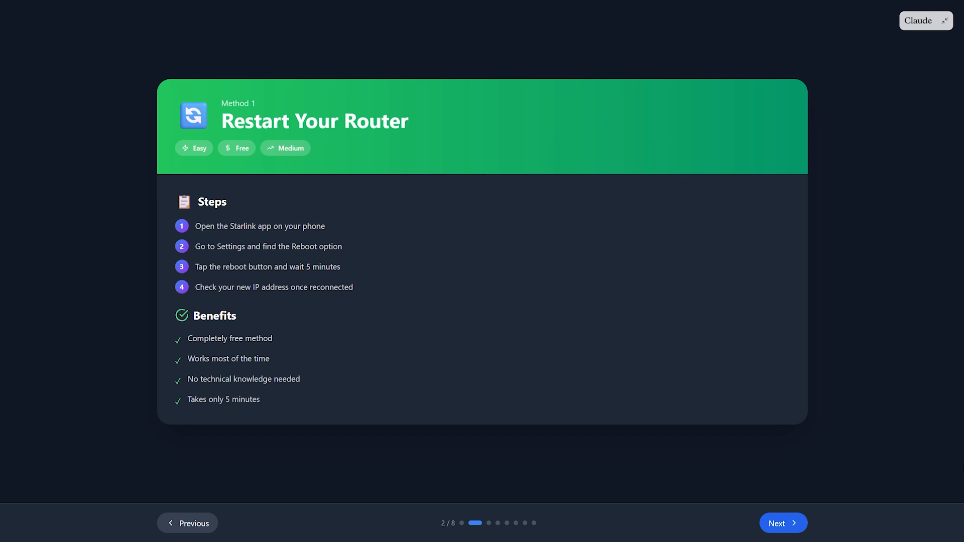
Step: Step through the Use a VPN Service slide to slide 4, Method 3: Upgrade to Business Plan
{"action": "left_click", "coordinate": [782, 523]}
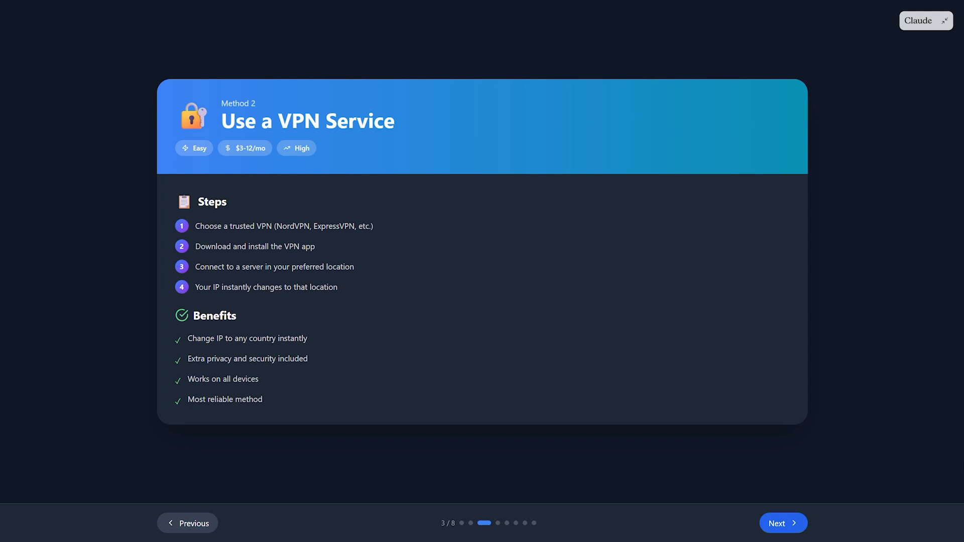
{"action": "left_click", "coordinate": [783, 523]}
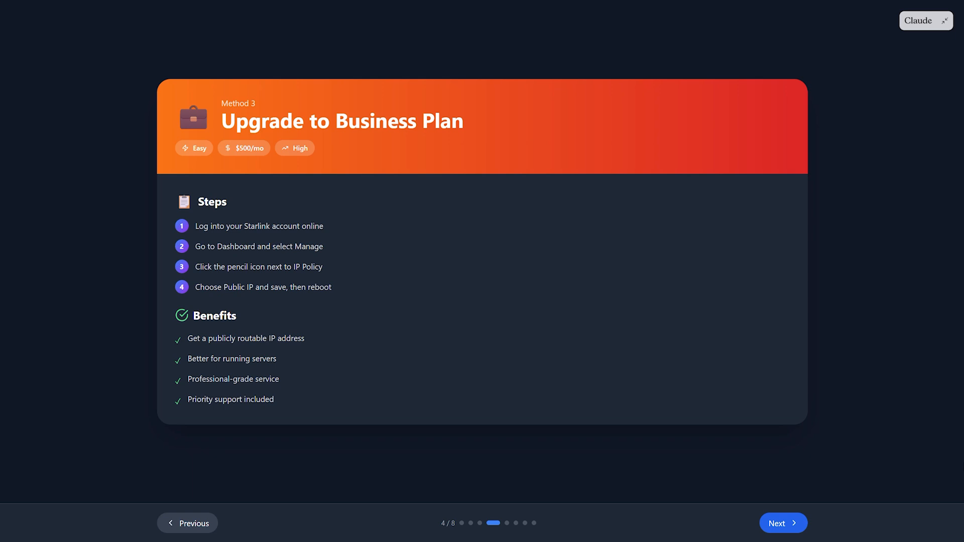
Step: Advance to slide 5, Method 4: Custom Router Setup
{"action": "left_click", "coordinate": [782, 524]}
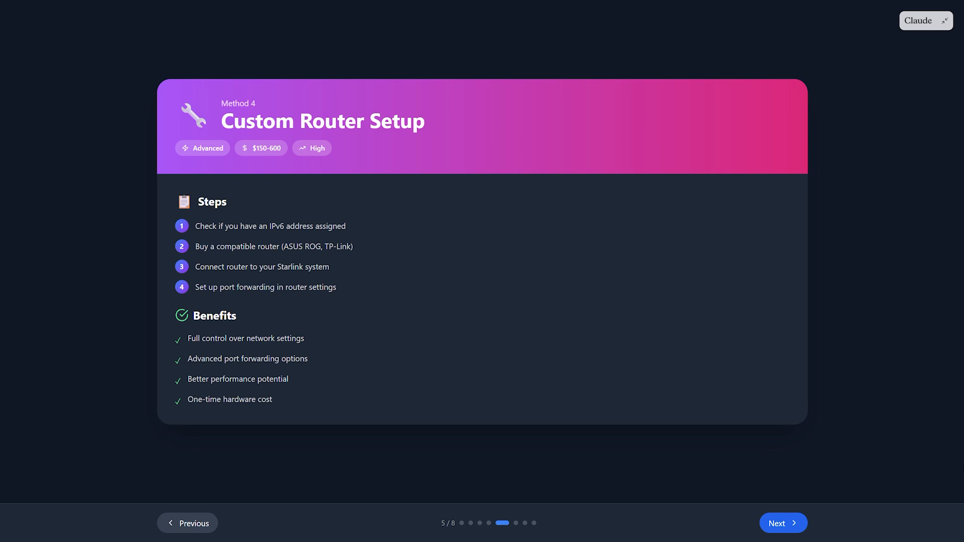
Step: Step through Quick Comparison and Our Recommendation to the final Expected Results slide, eight of eight
{"action": "left_click", "coordinate": [782, 523]}
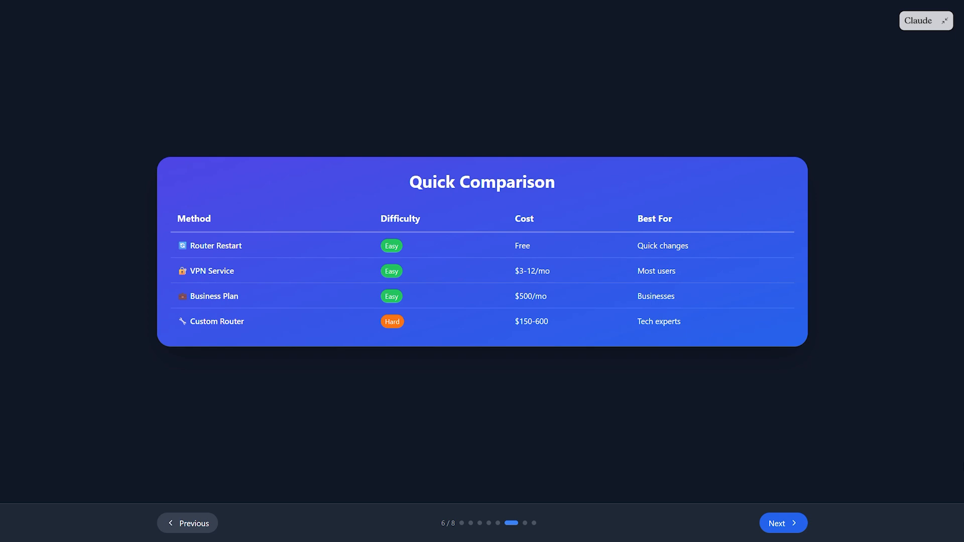
{"action": "left_click", "coordinate": [783, 523]}
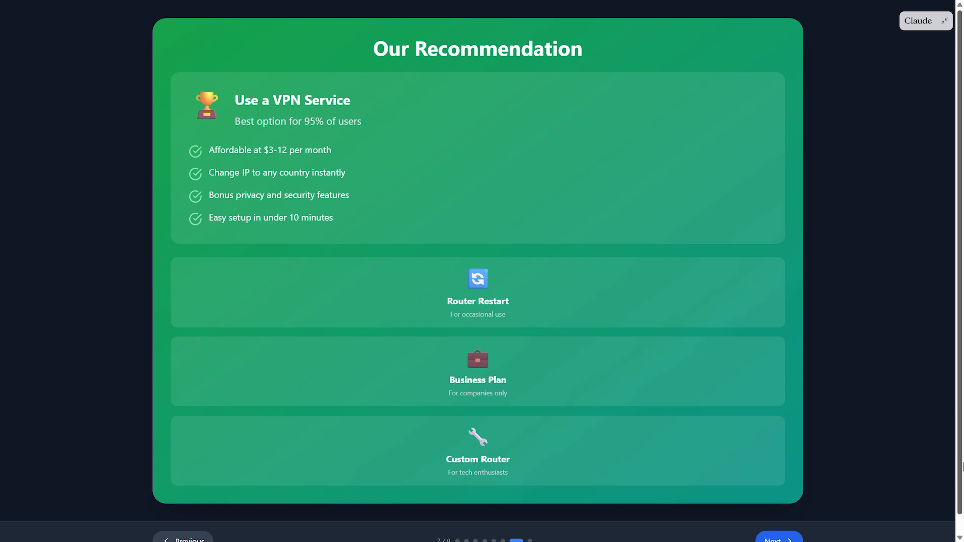
{"action": "left_click", "coordinate": [779, 541]}
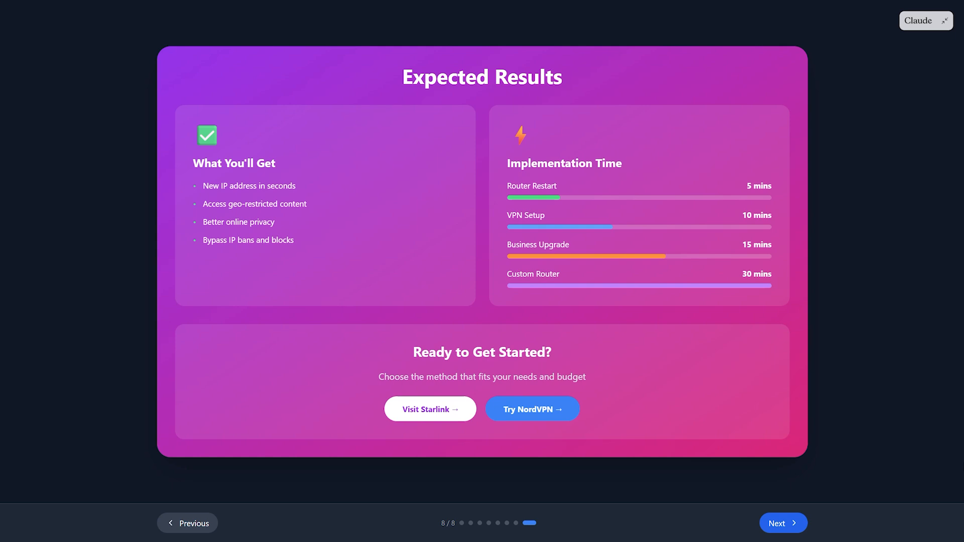
{"action": "mouse_move", "coordinate": [504, 301]}
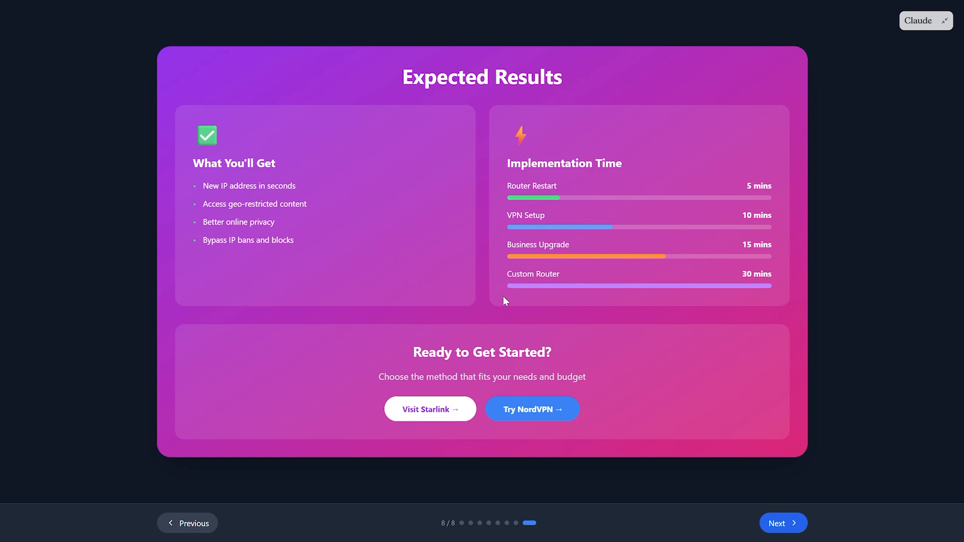
{"action": "mouse_move", "coordinate": [191, 166]}
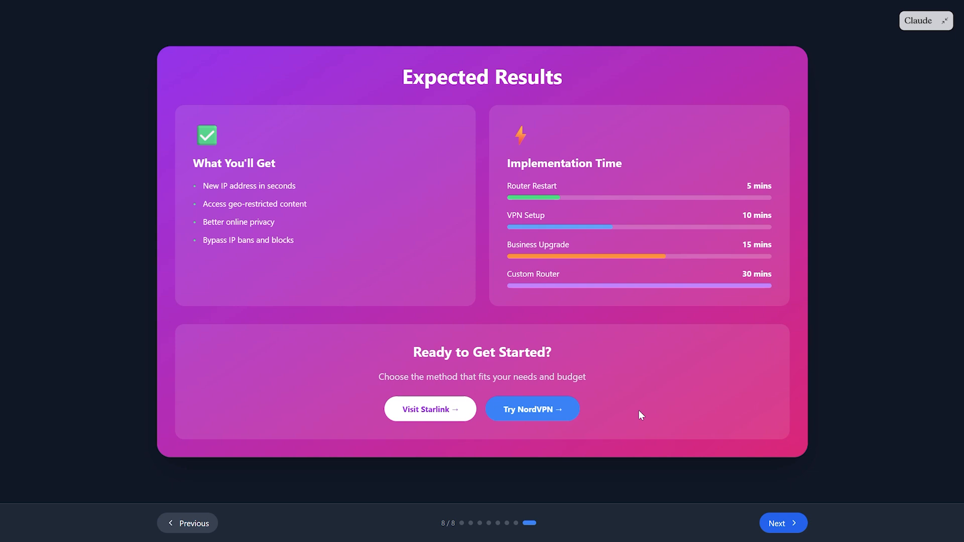
{"action": "mouse_move", "coordinate": [453, 29]}
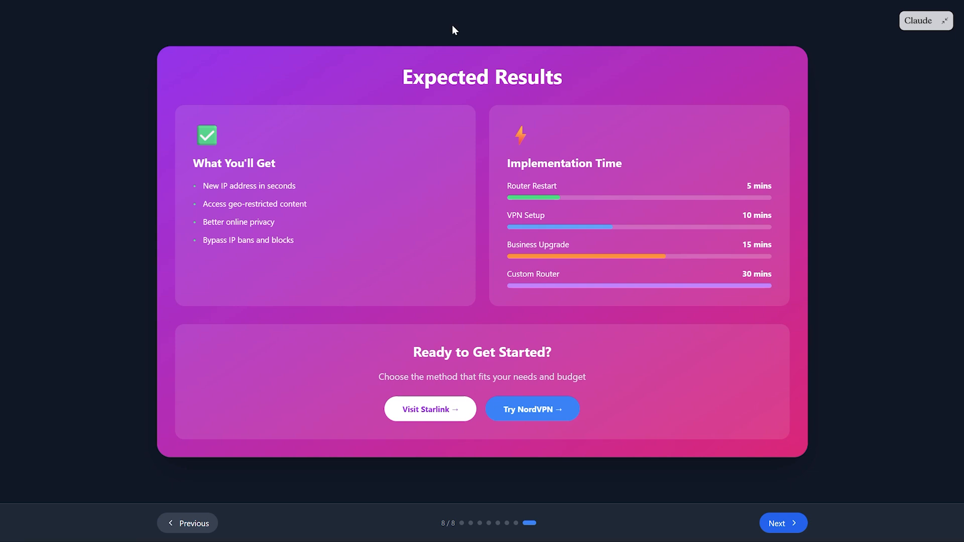